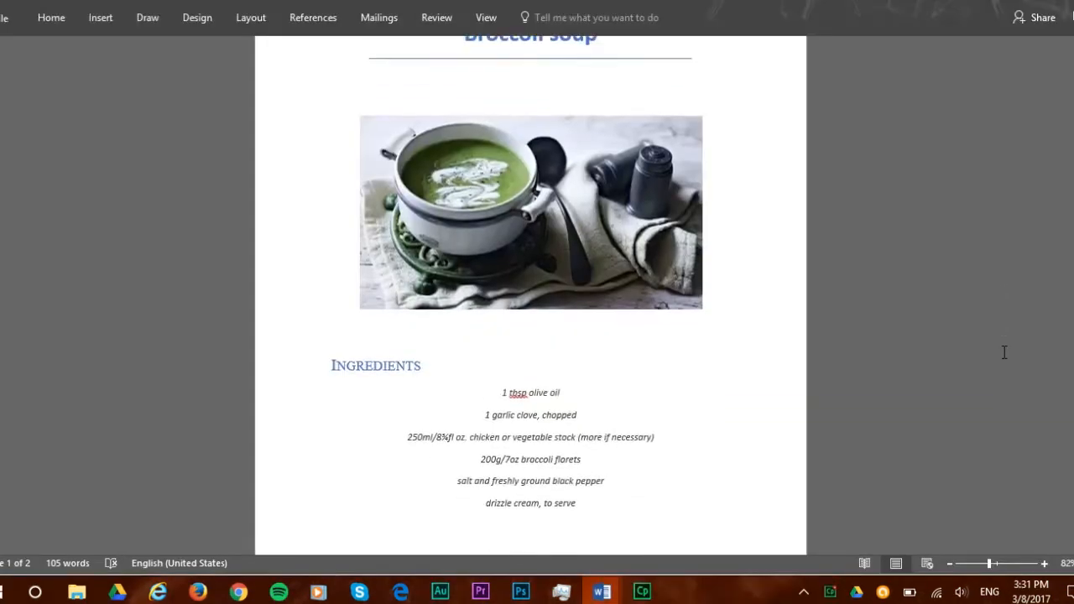
- Bring up the Home ribbon's text formatting and quick styles for the title
{"action": "scroll", "scroll_direction": "down", "scroll_amount": 3}
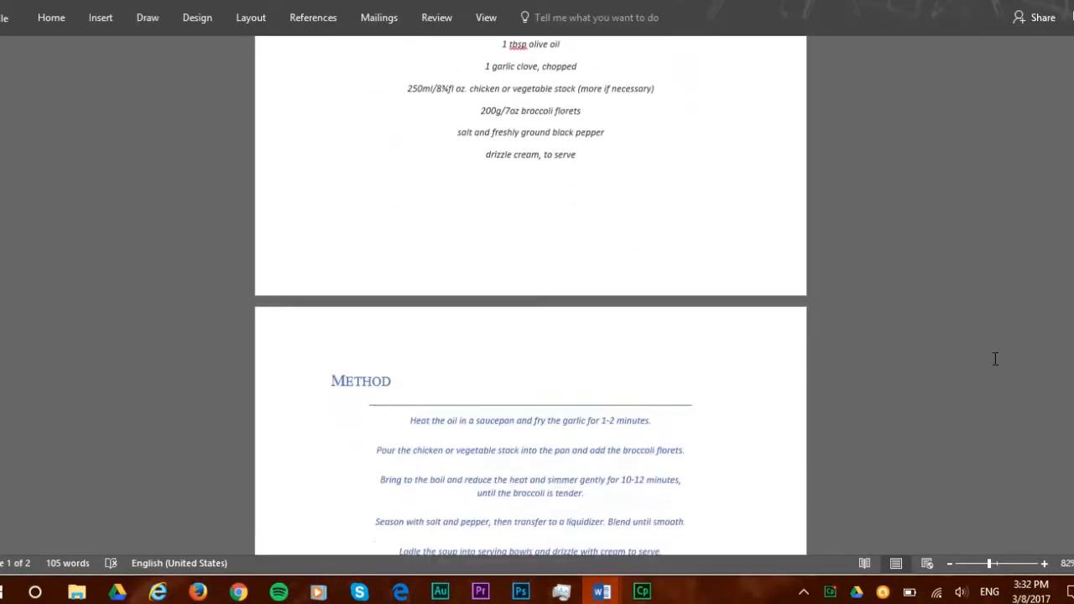
{"action": "scroll", "scroll_direction": "up", "scroll_amount": 3}
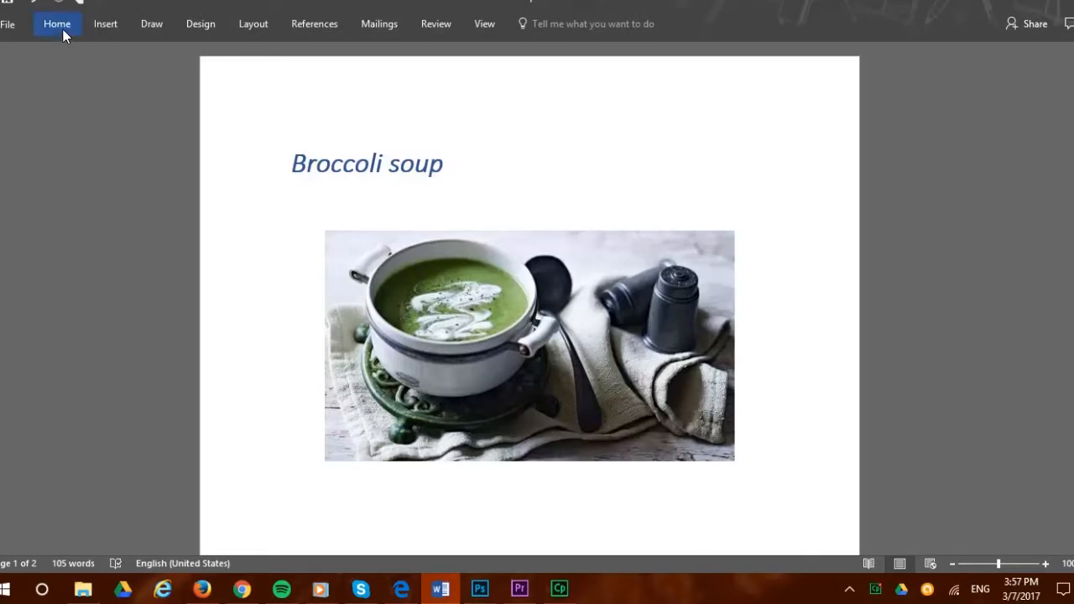
{"action": "left_click", "coordinate": [57, 24]}
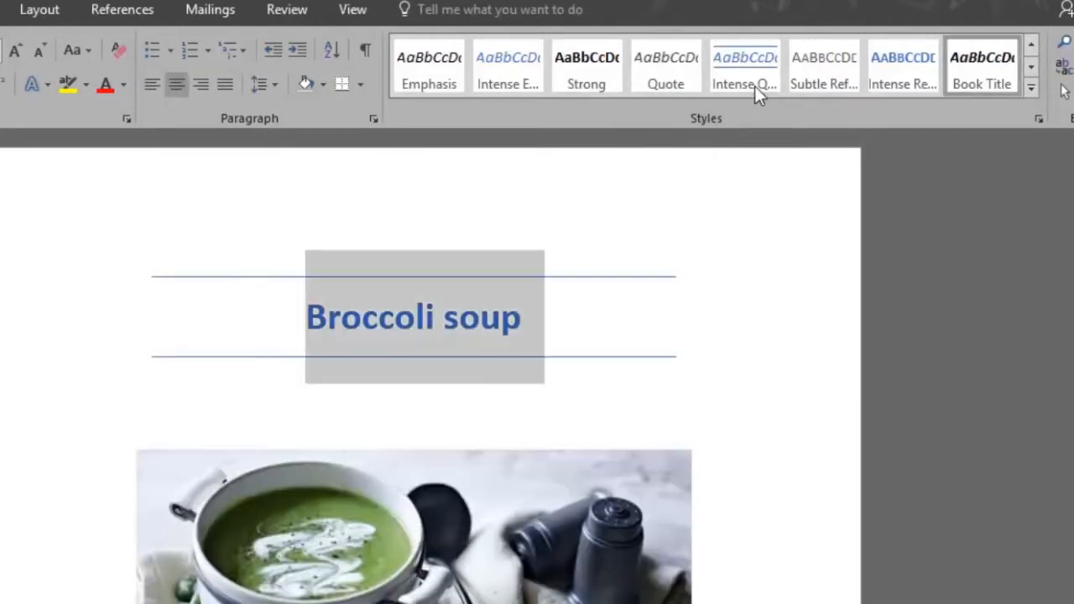
{"action": "mouse_move", "coordinate": [722, 307]}
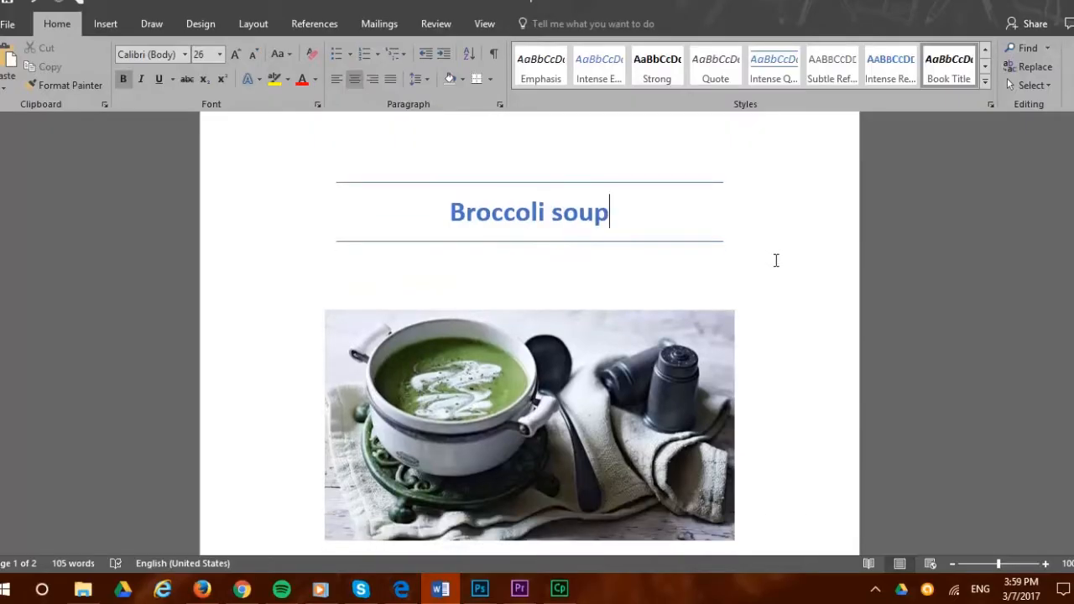
- Style the Ingredients heading as Intense Reference and the ingredient list as Quote
{"action": "scroll", "scroll_direction": "down", "scroll_amount": 3}
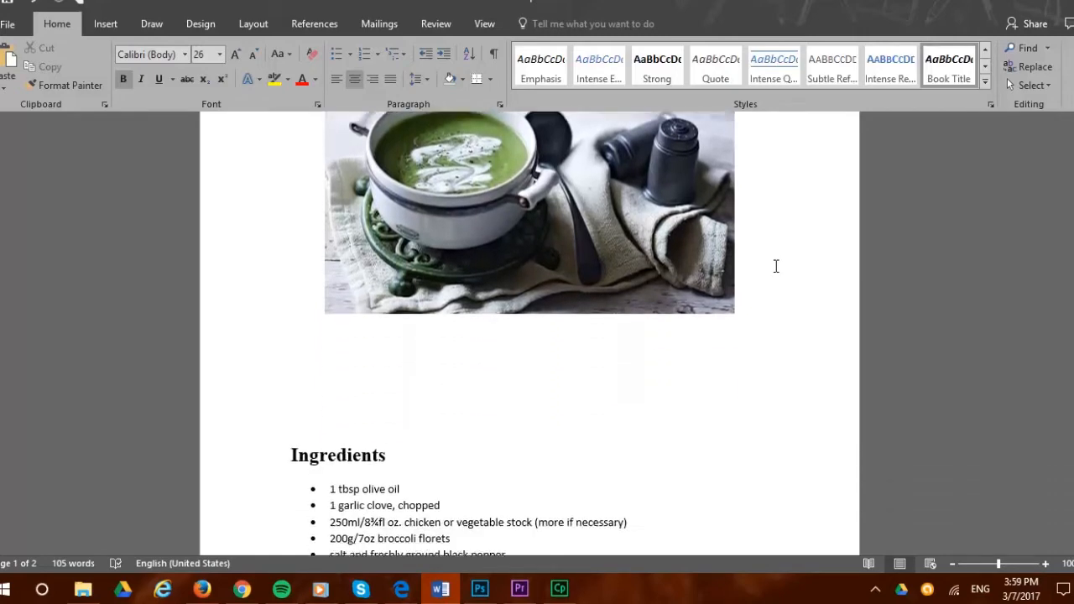
{"action": "scroll", "scroll_direction": "down", "scroll_amount": 3}
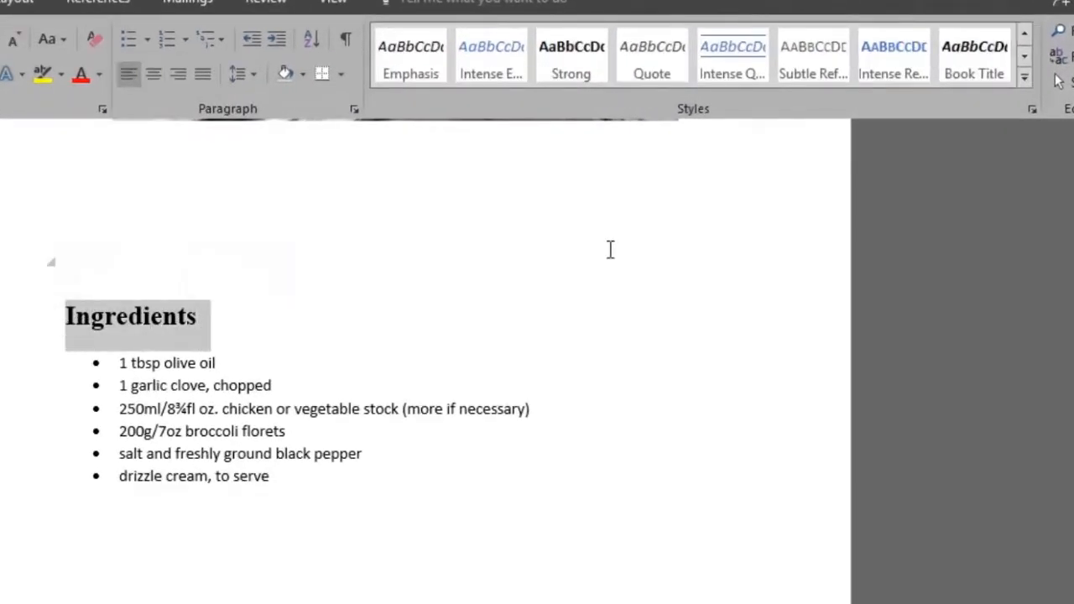
{"action": "left_click", "coordinate": [893, 57]}
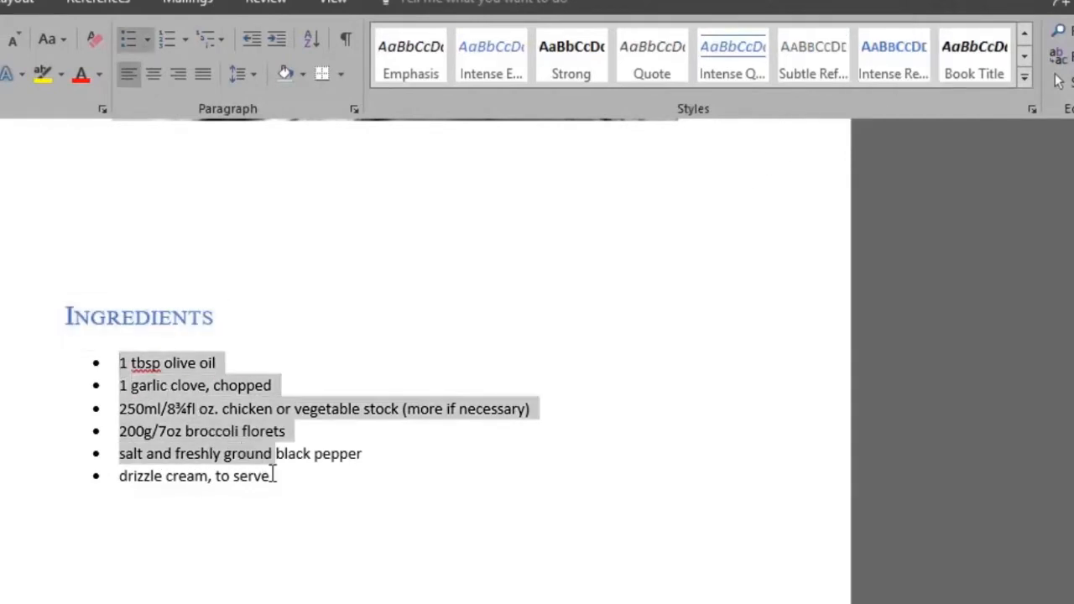
{"action": "left_click", "coordinate": [651, 55]}
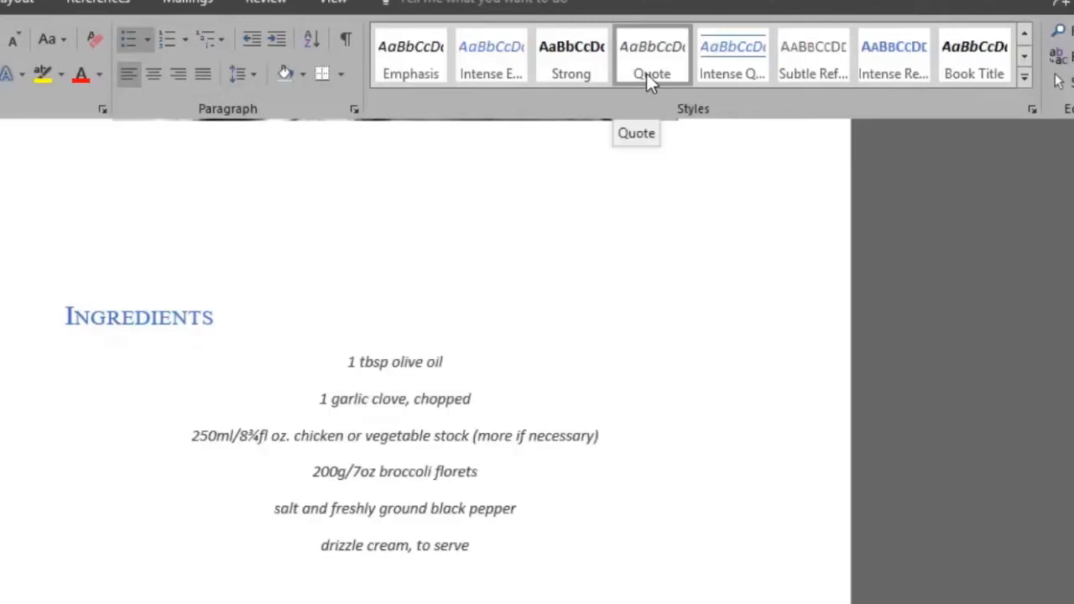
- Style the Method heading as Intense Reference and select all the method steps
{"action": "scroll", "scroll_direction": "down", "scroll_amount": 3}
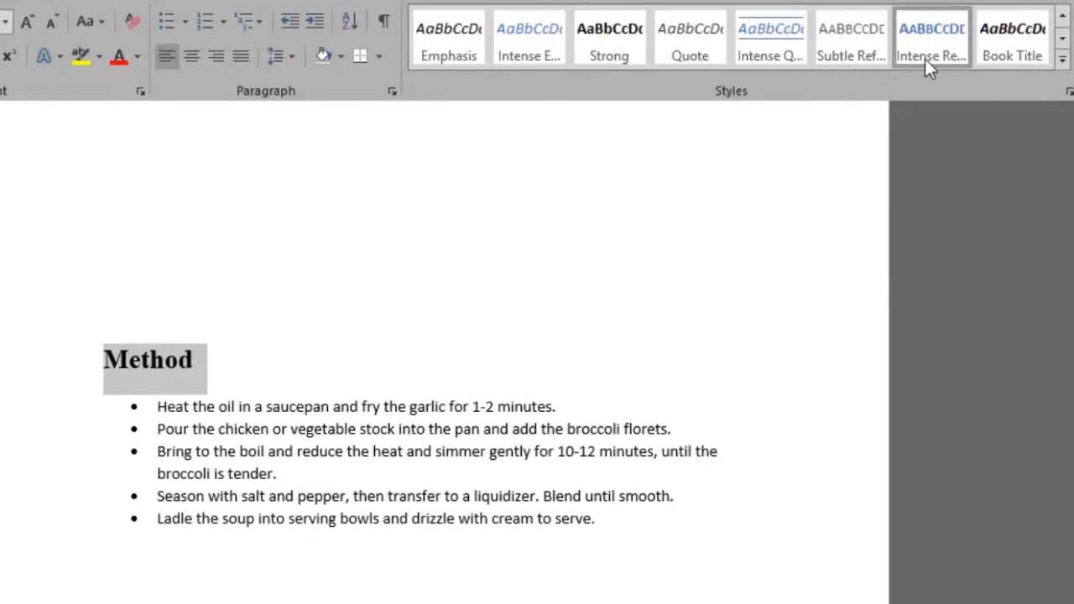
{"action": "left_click", "coordinate": [930, 34]}
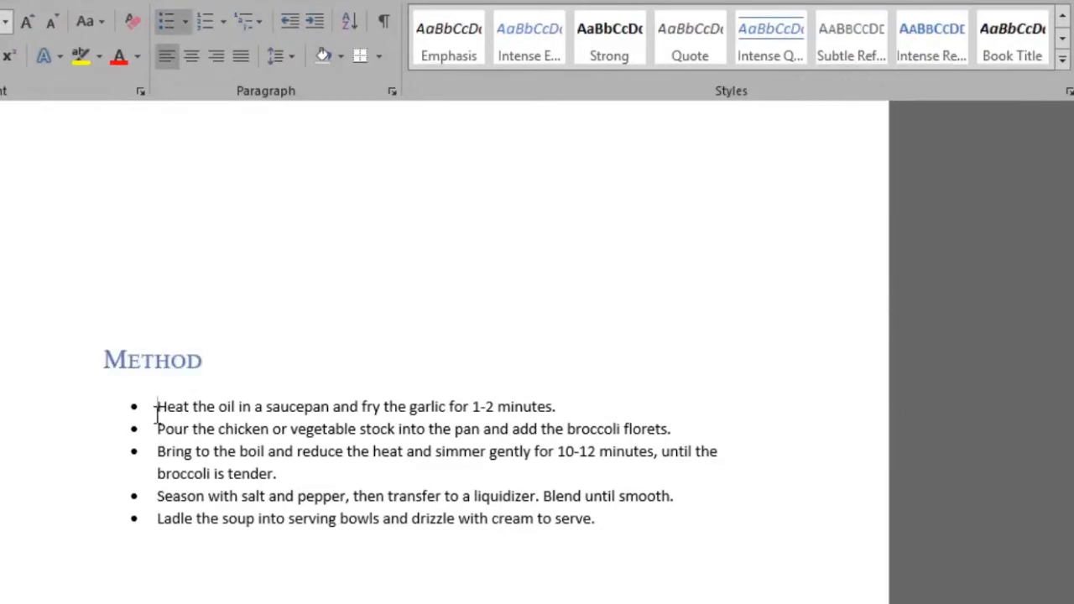
{"action": "left_click_drag", "start_coordinate": [157, 406], "coordinate": [596, 518]}
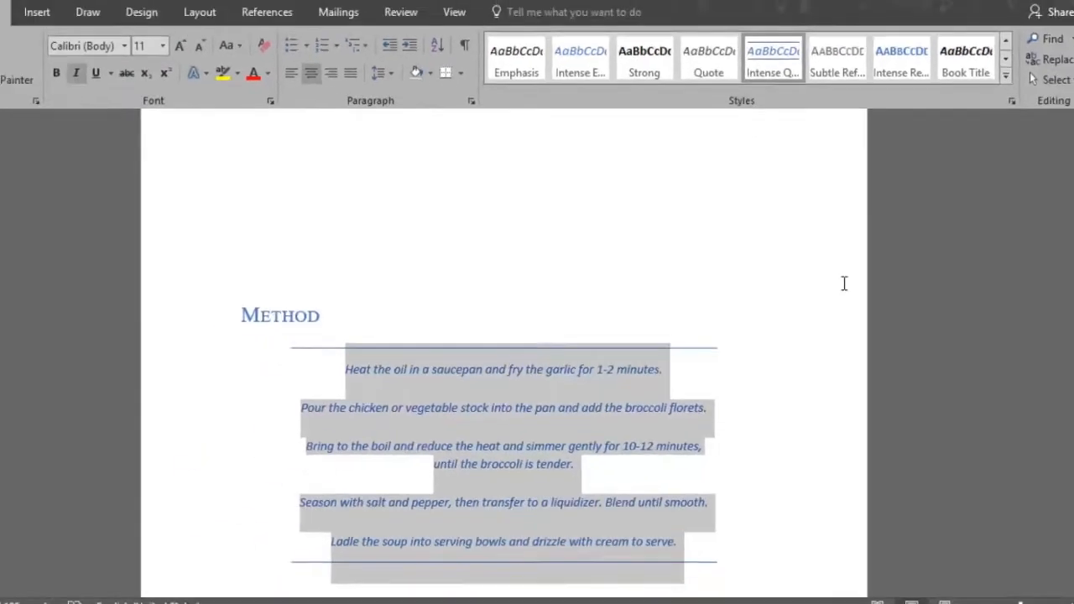
{"action": "scroll", "scroll_direction": "up", "scroll_amount": 3}
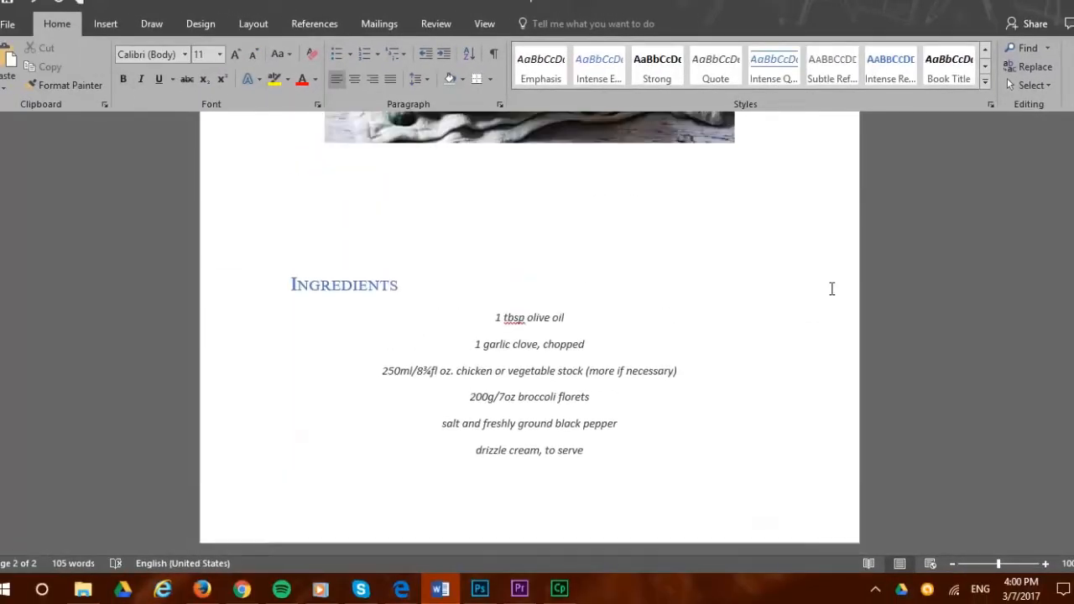
{"action": "scroll", "scroll_direction": "up", "scroll_amount": 3}
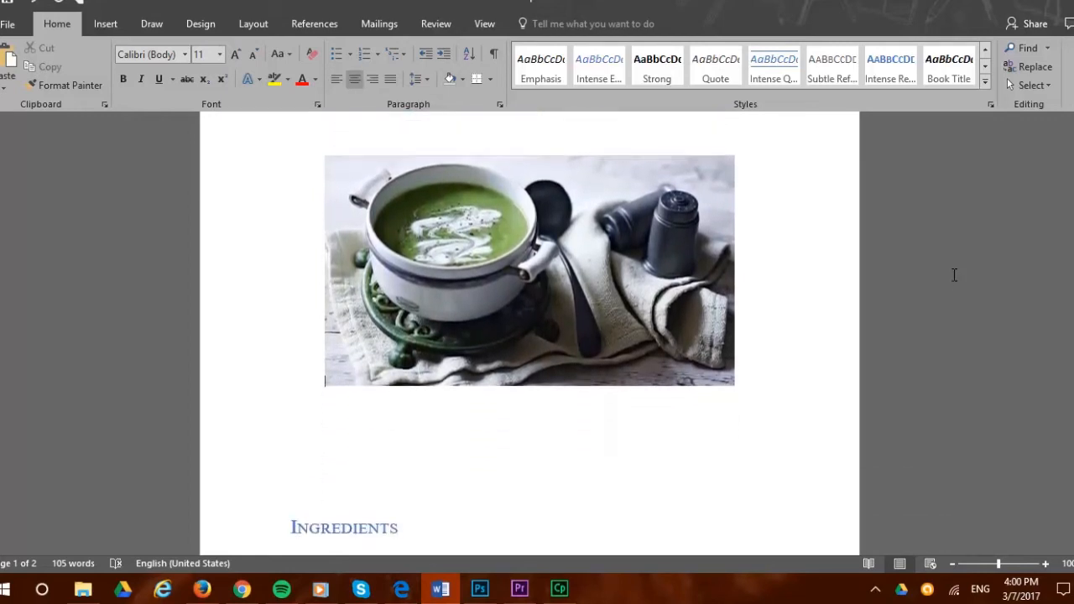
{"action": "scroll", "scroll_direction": "down", "scroll_amount": 3}
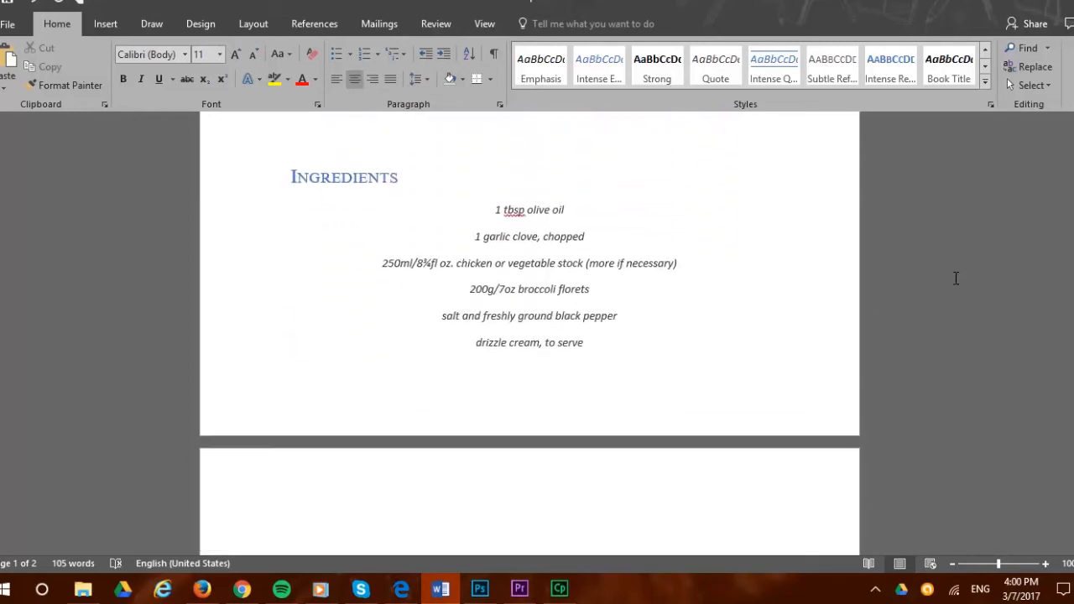
{"action": "scroll", "scroll_direction": "down", "scroll_amount": 3}
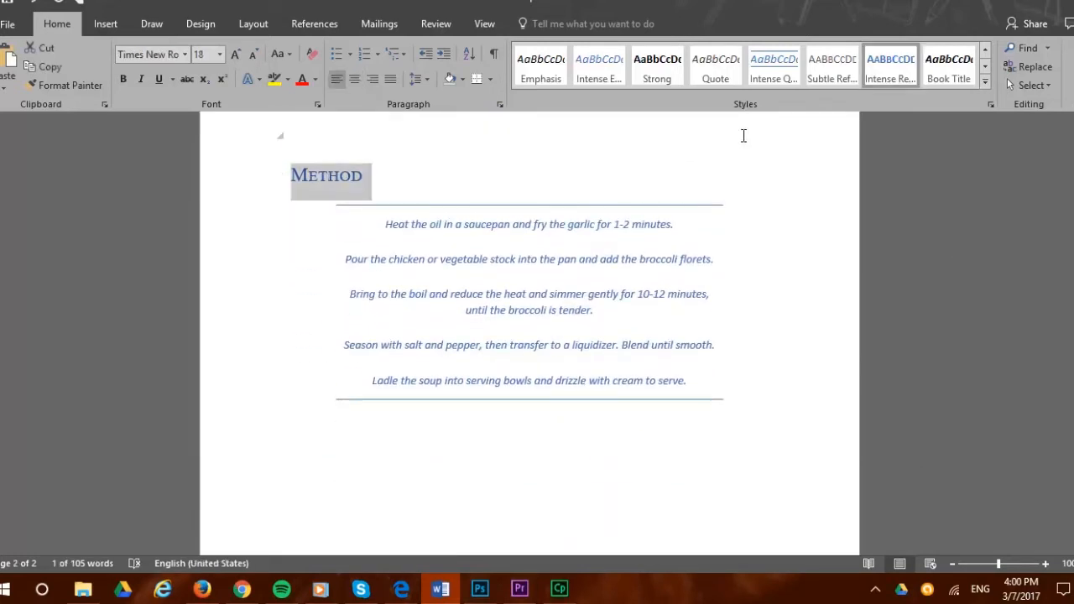
{"action": "left_click", "coordinate": [531, 259]}
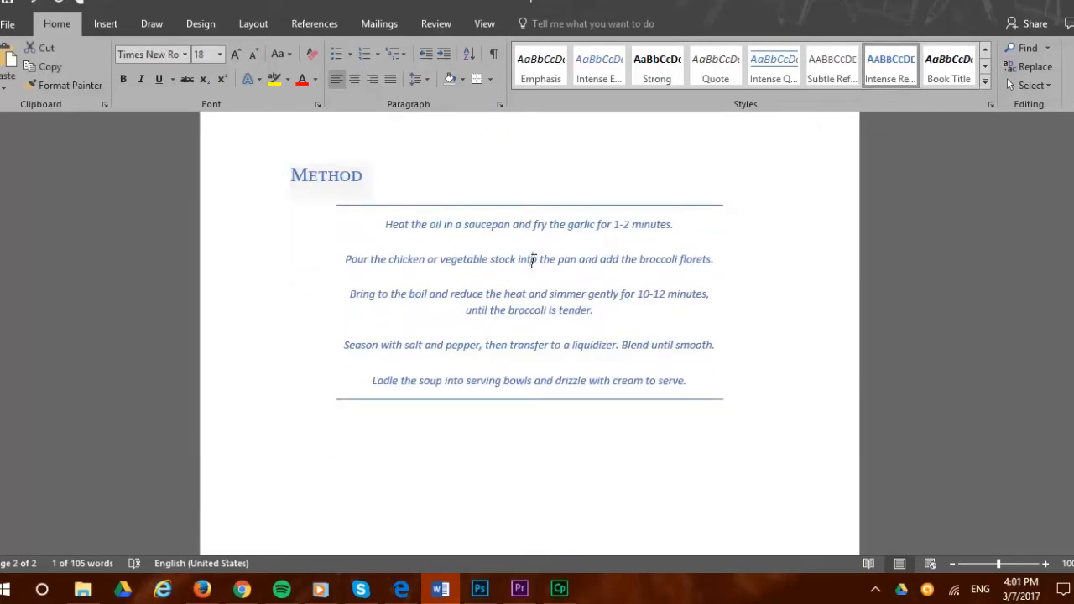
{"action": "double_click", "coordinate": [529, 259]}
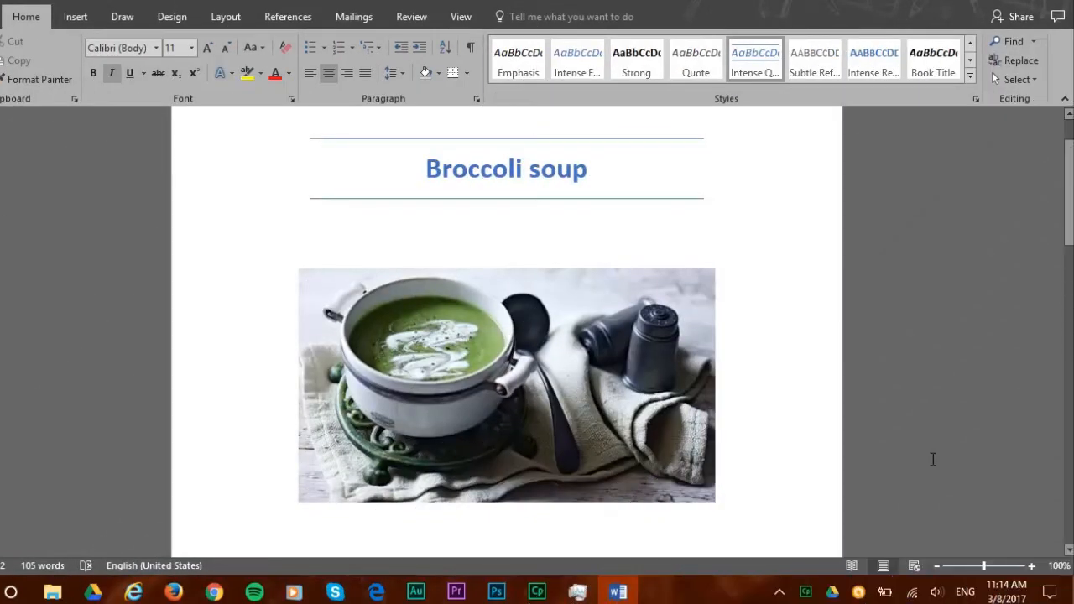
{"action": "mouse_move", "coordinate": [950, 352]}
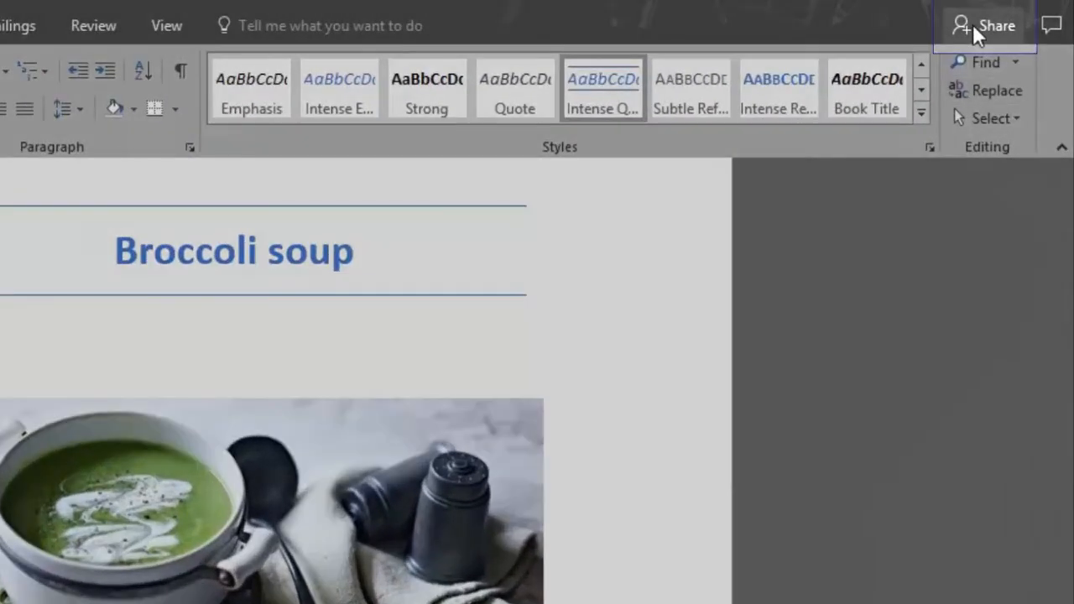
- Invite 'admi' with Can view permission via the Share pane
{"action": "left_click", "coordinate": [994, 25]}
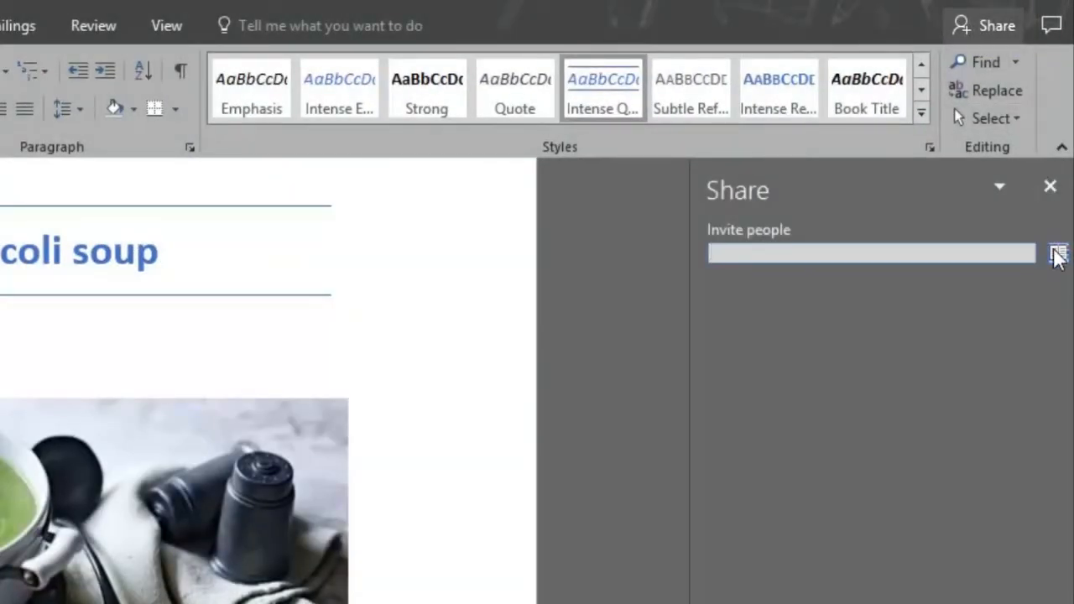
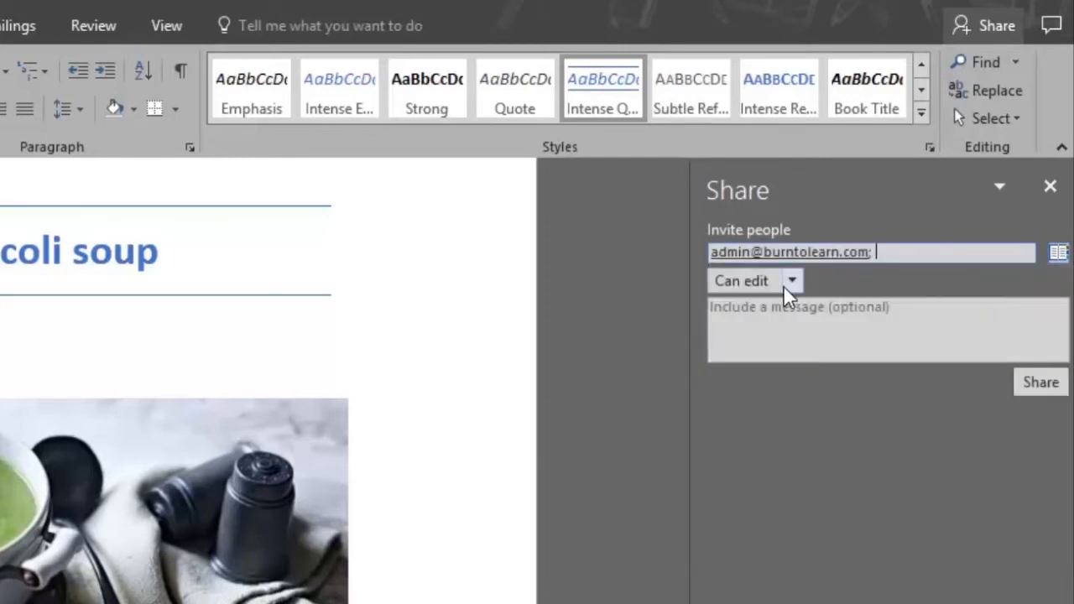
{"action": "left_click", "coordinate": [792, 280]}
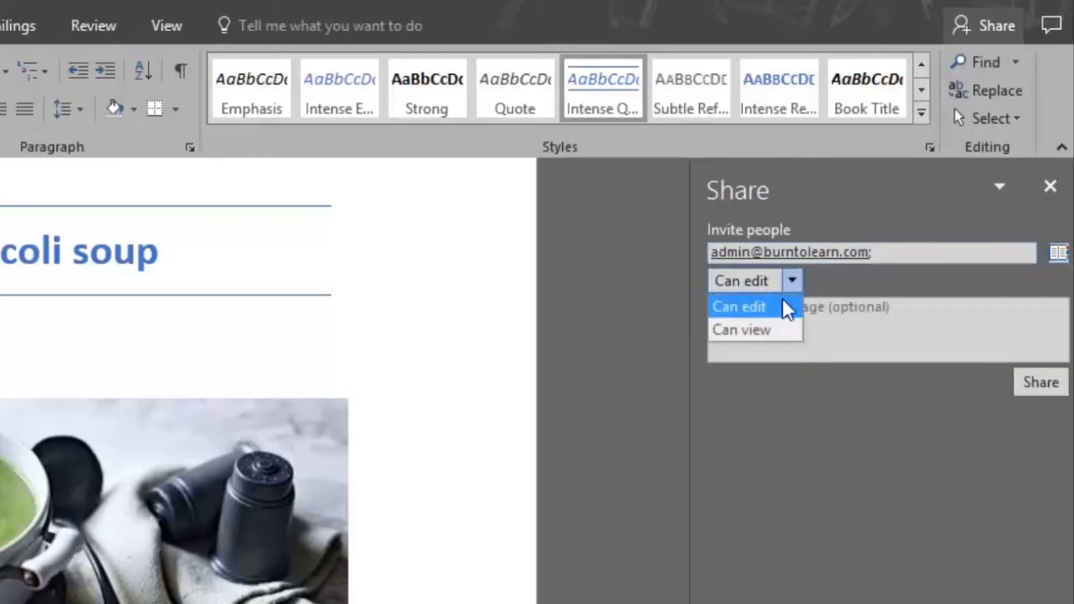
{"action": "left_click", "coordinate": [741, 329]}
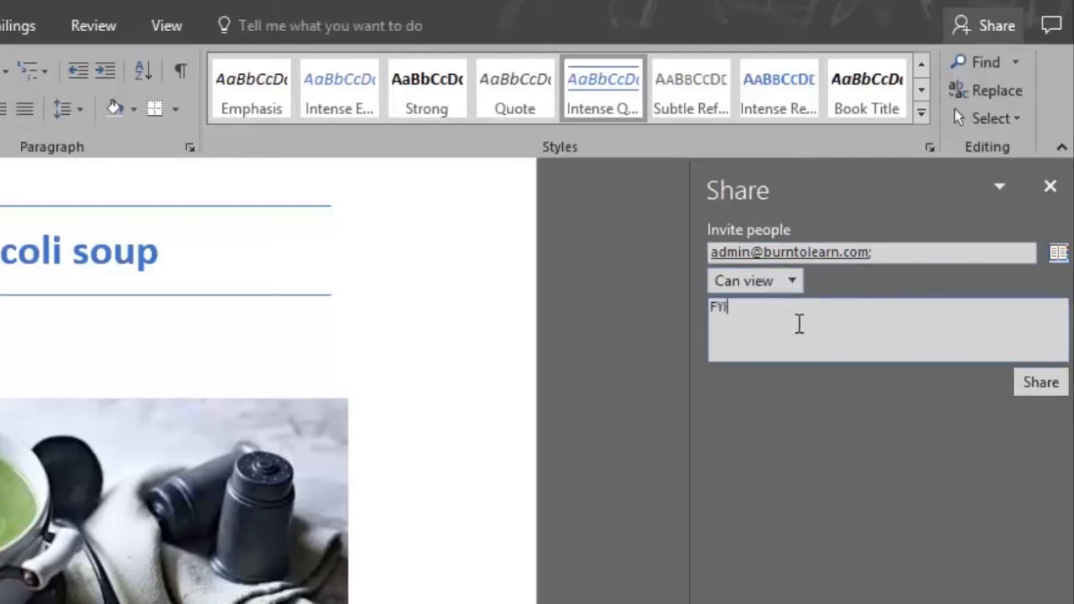
{"action": "left_click", "coordinate": [1040, 383]}
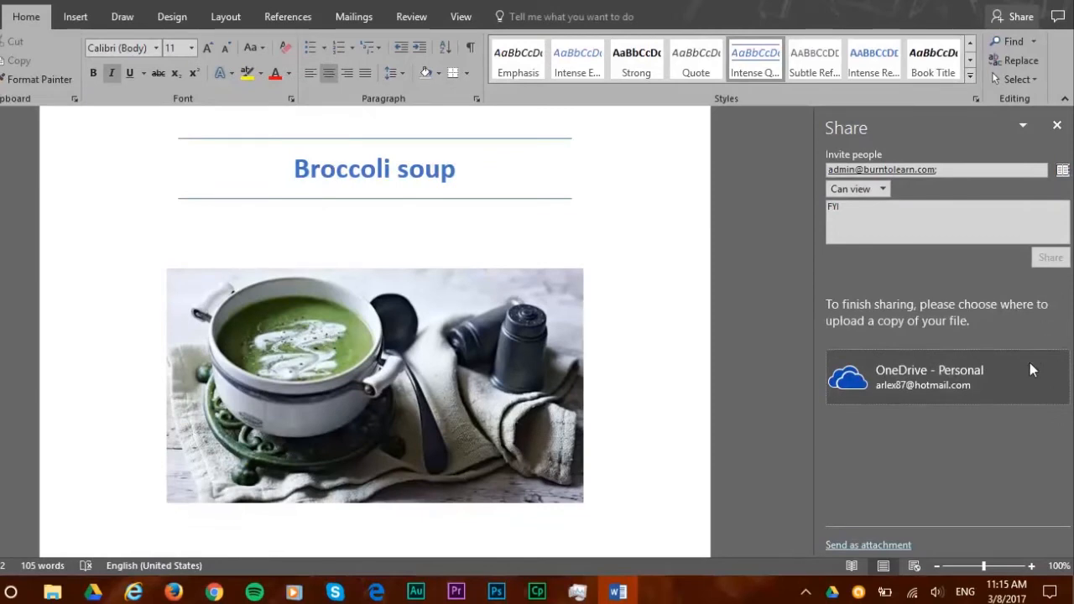
- Save a copy of the document to OneDrive for sharing
{"action": "left_click", "coordinate": [929, 378]}
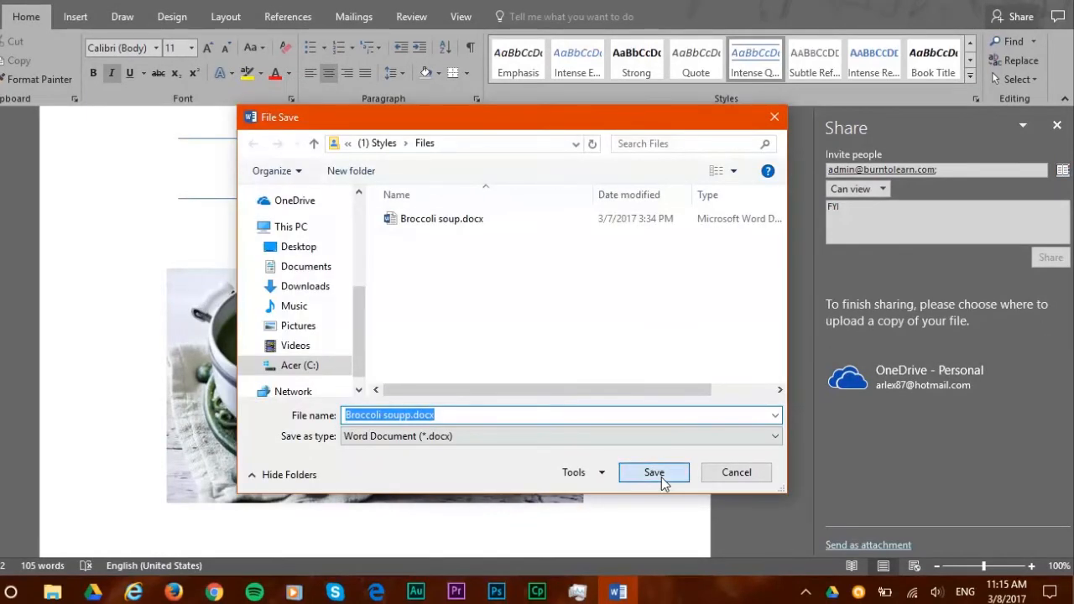
{"action": "left_click", "coordinate": [655, 472]}
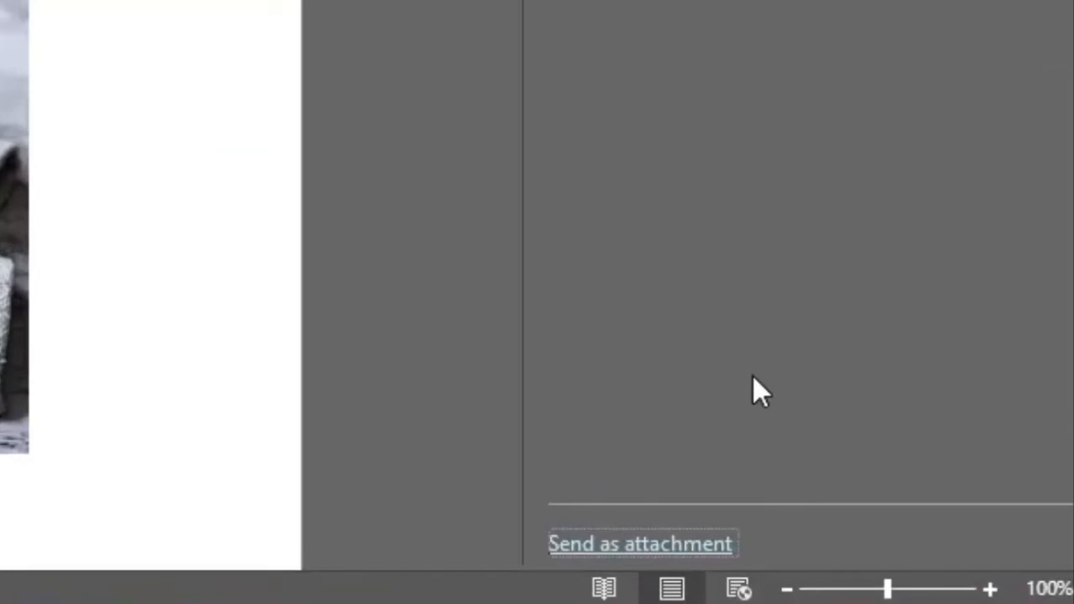
{"action": "mouse_move", "coordinate": [691, 557]}
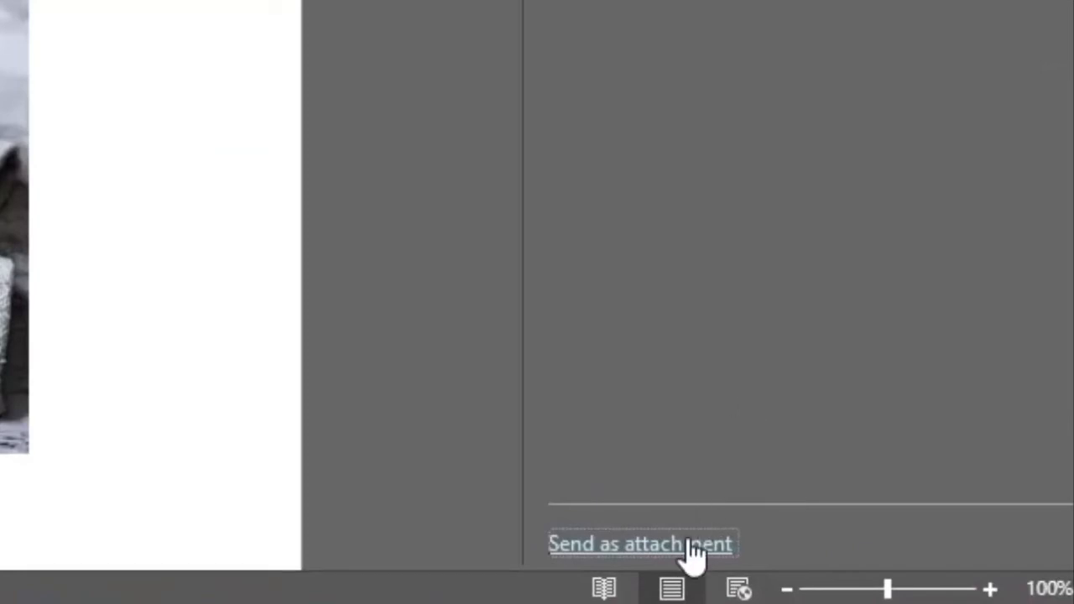
- Reveal the Send a copy and Send a PDF attachment options in the Share pane
{"action": "left_click", "coordinate": [641, 544]}
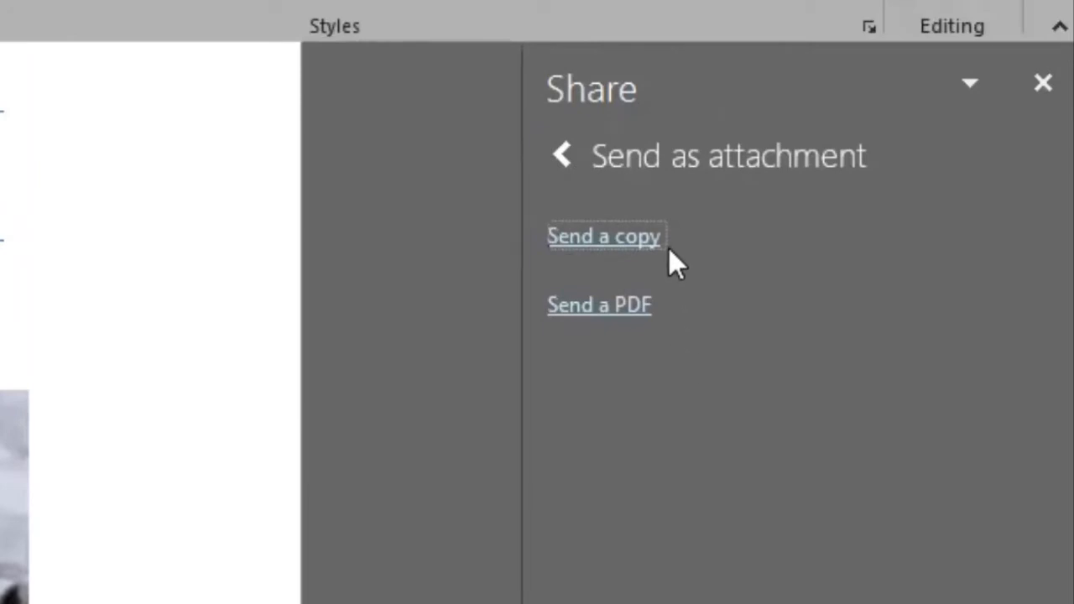
{"action": "mouse_move", "coordinate": [665, 332]}
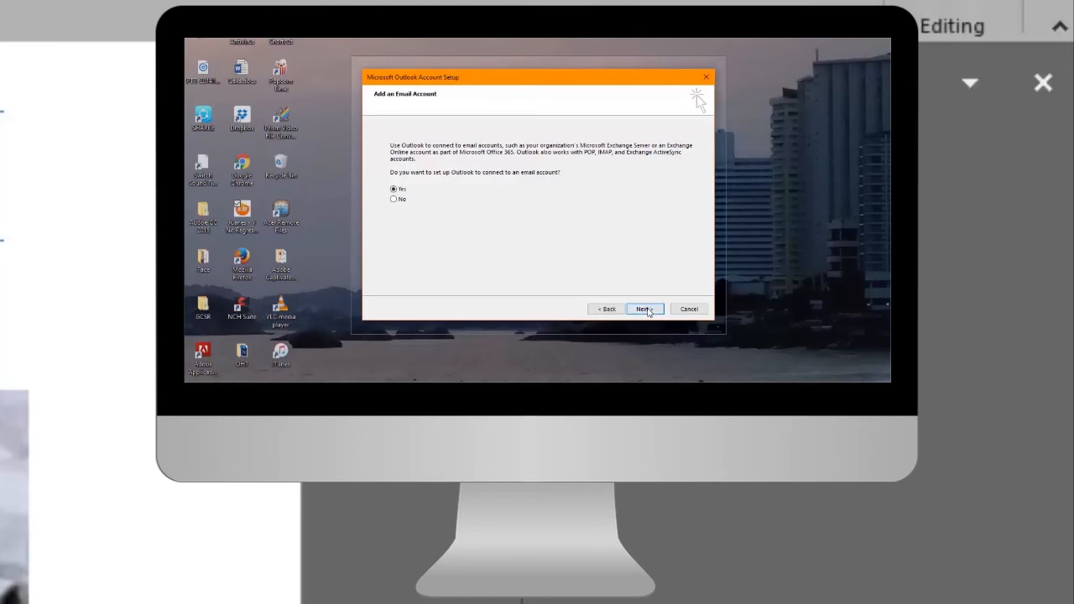
- Set up the Outlook account ('to Learn', 'burnto') and send the recipe as a PDF attachment
{"action": "left_click", "coordinate": [644, 308]}
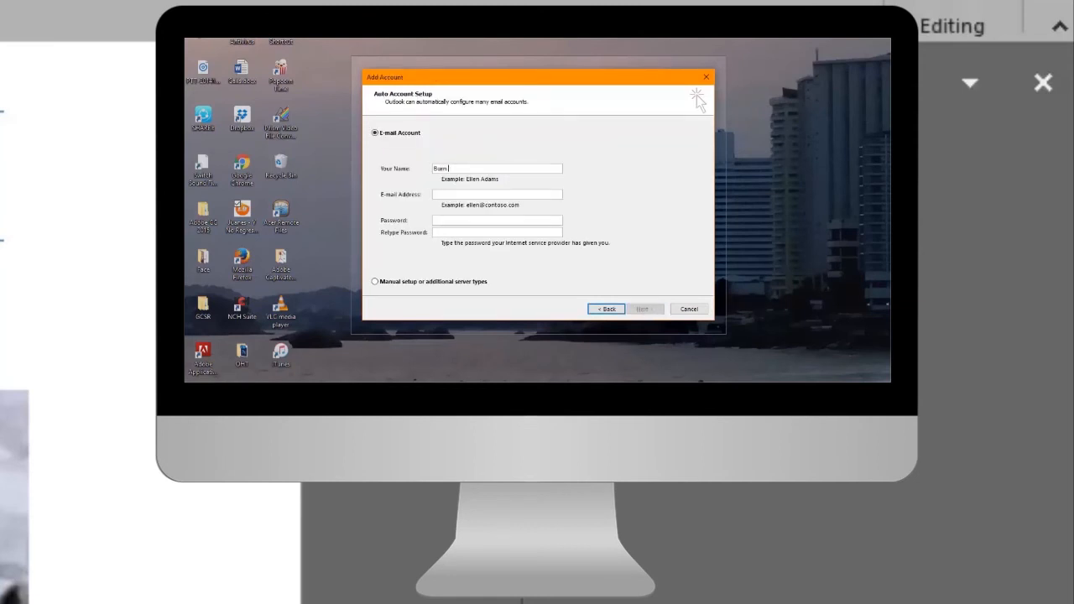
{"action": "type", "text": "to Learn"}
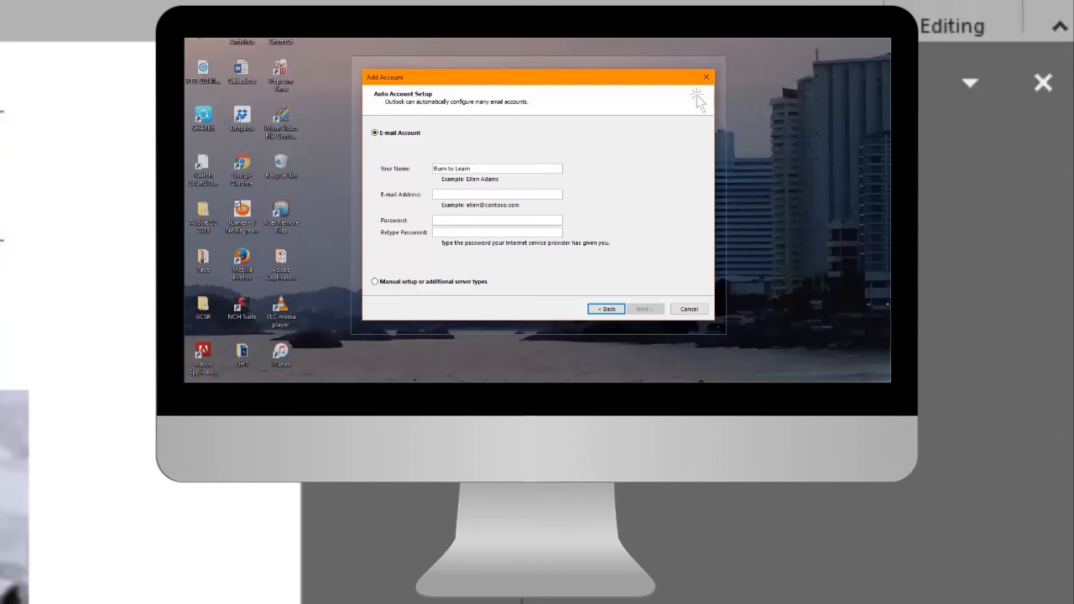
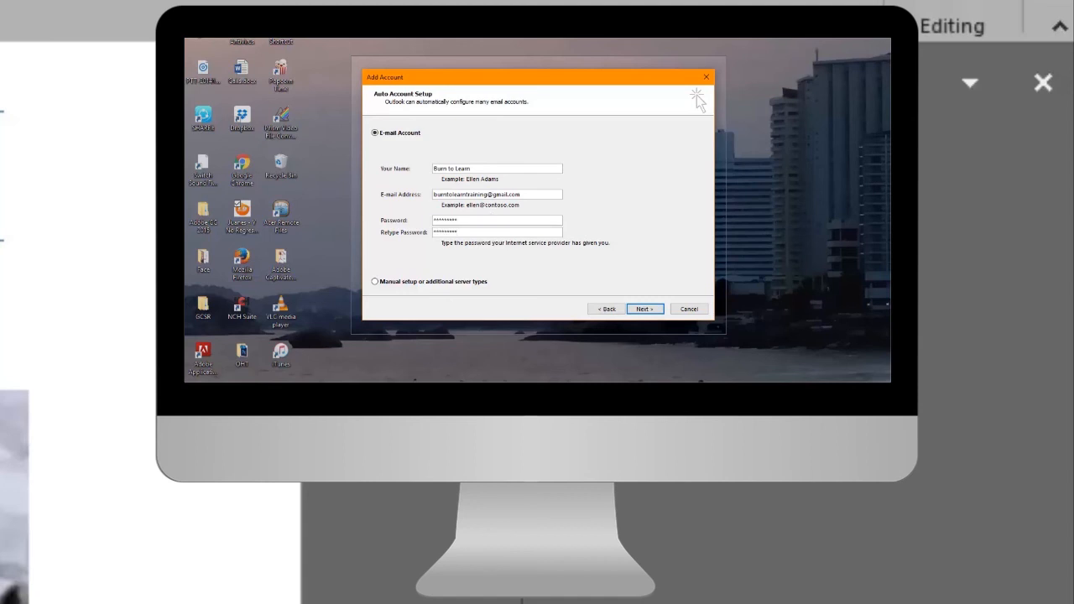
{"action": "left_click", "coordinate": [645, 309]}
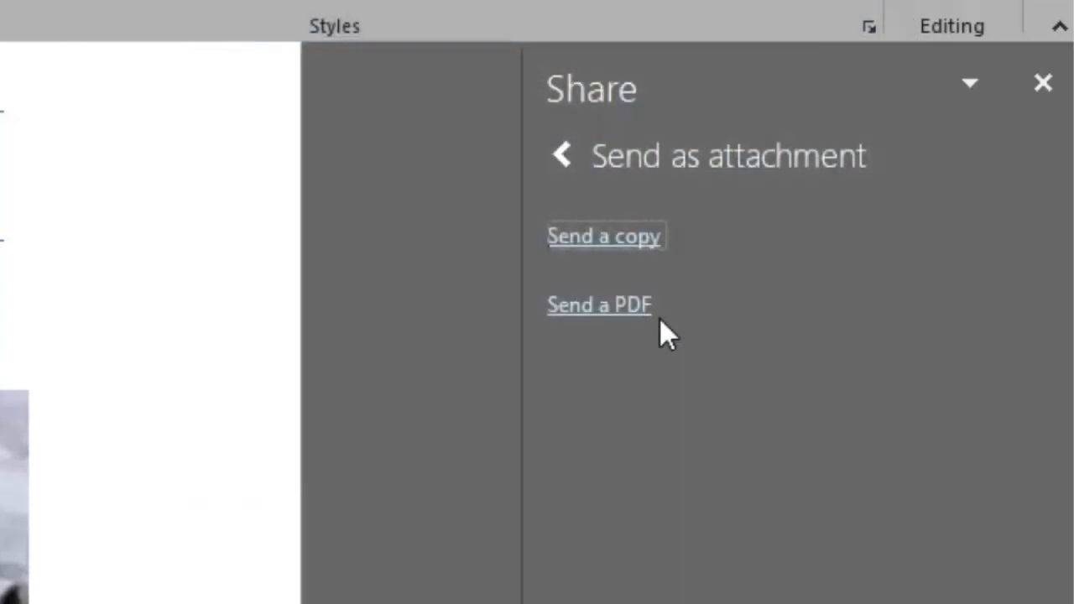
{"action": "left_click", "coordinate": [599, 304]}
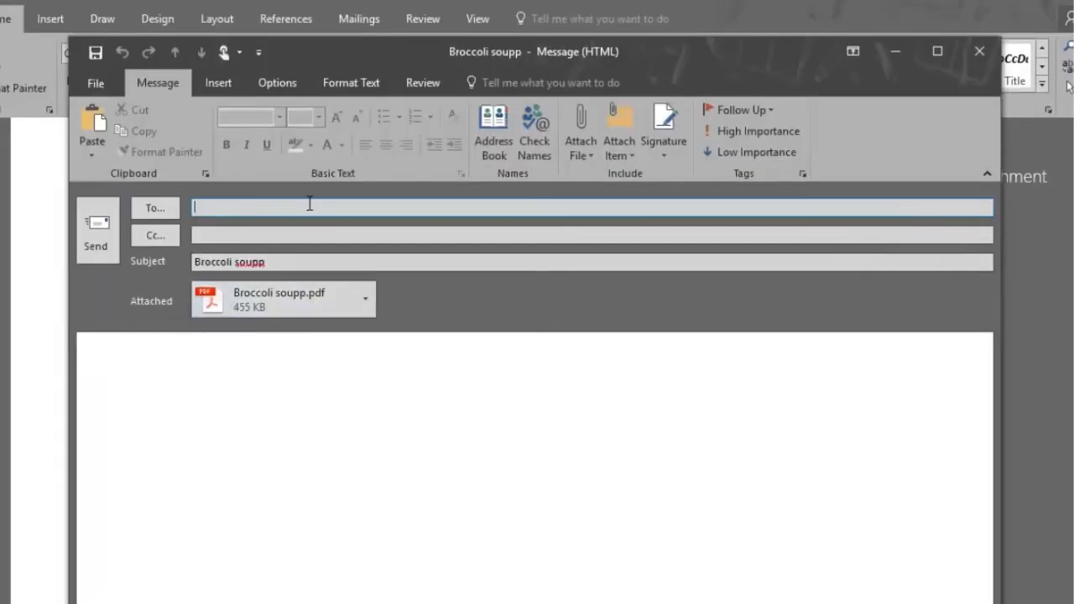